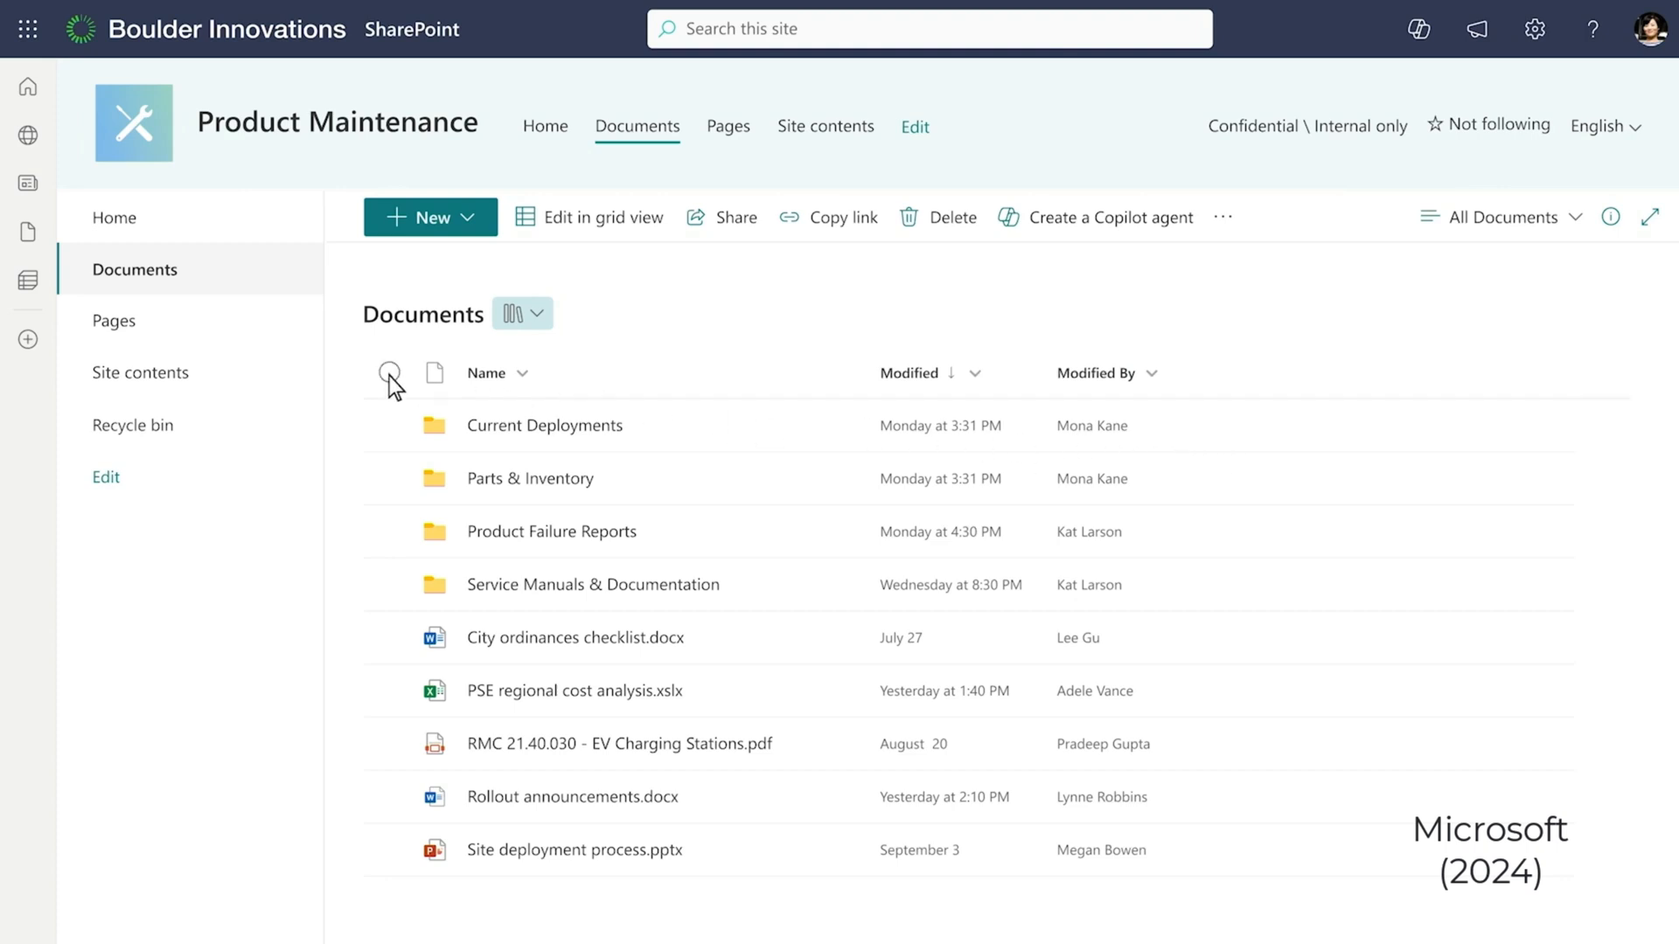
# Select all nine items in the Product Maintenance Documents library via the Name-column checkbox
pyautogui.click(388, 373)
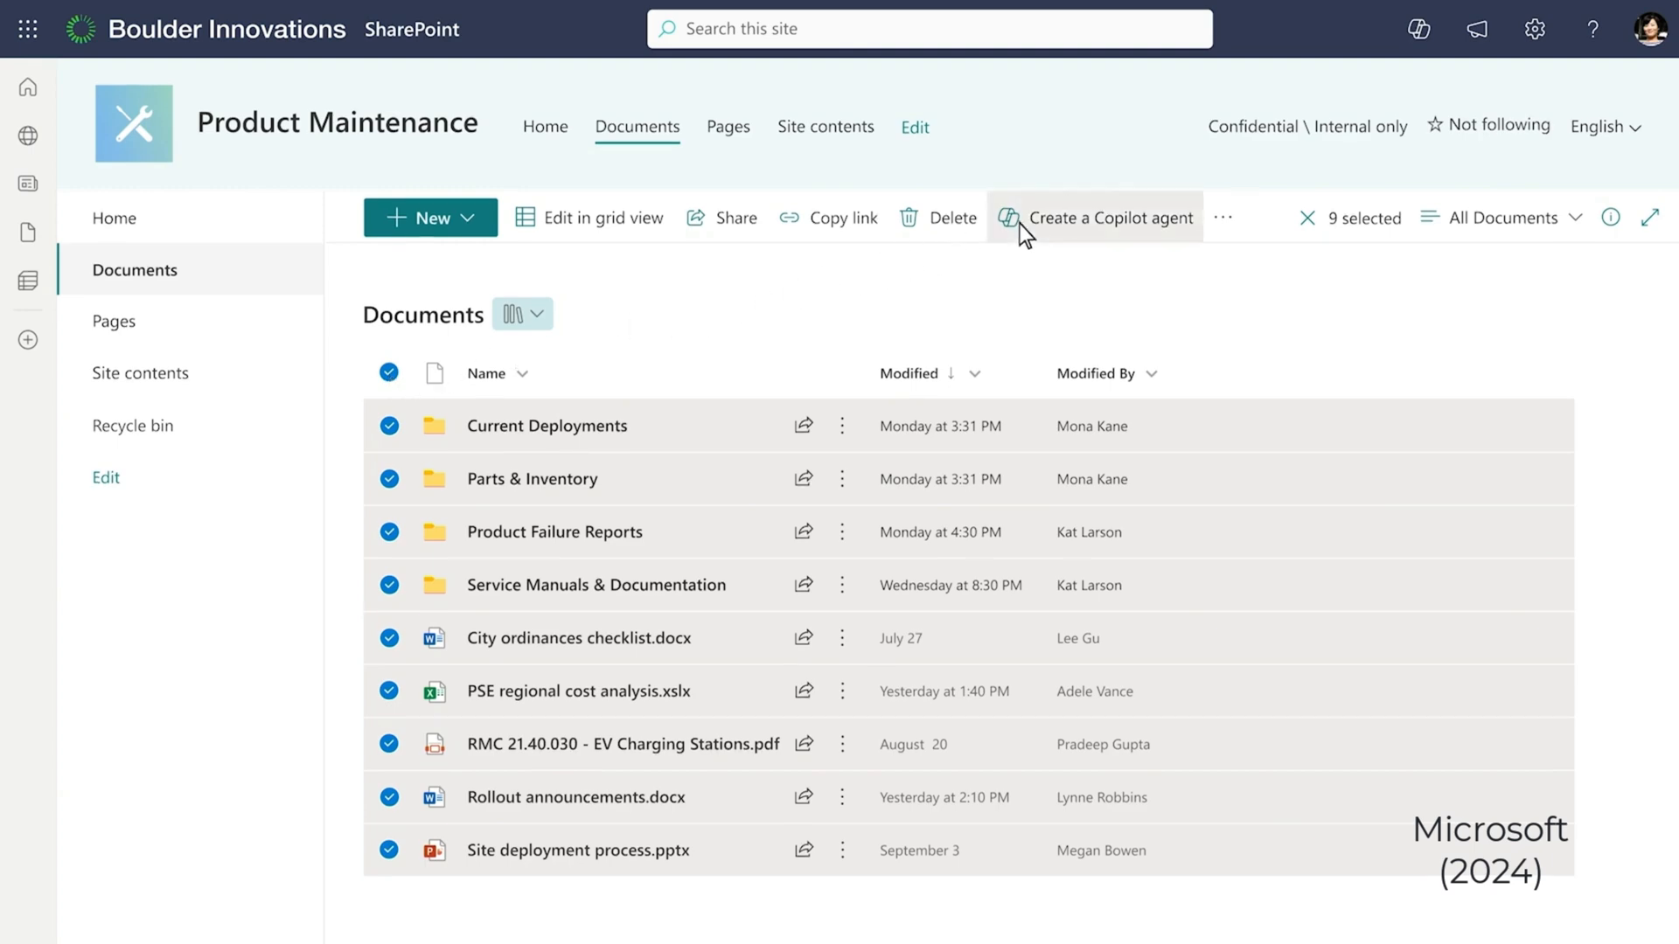